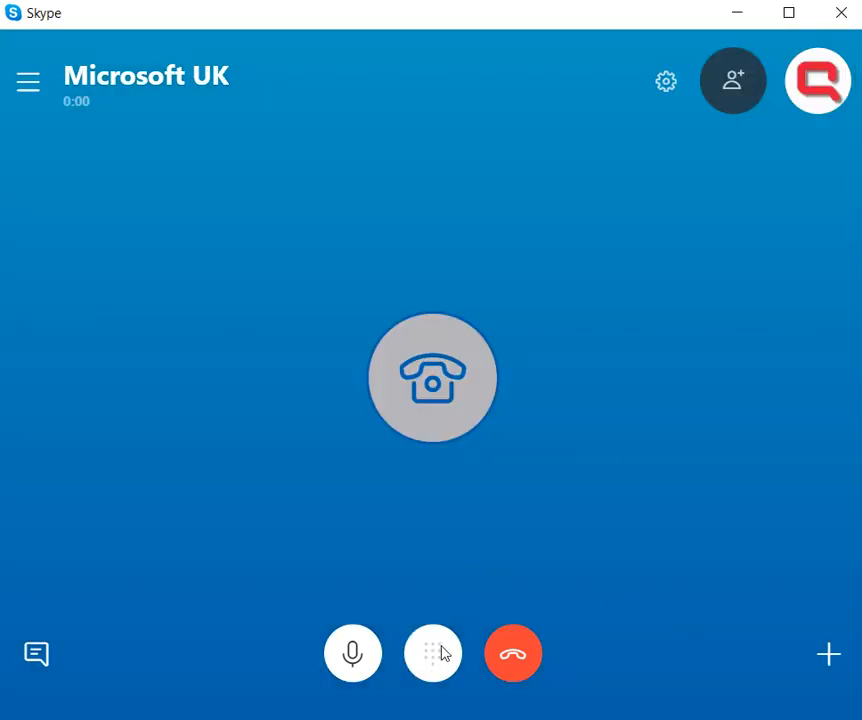
Show the dial pad during the connected call to Microsoft UK.
click(432, 652)
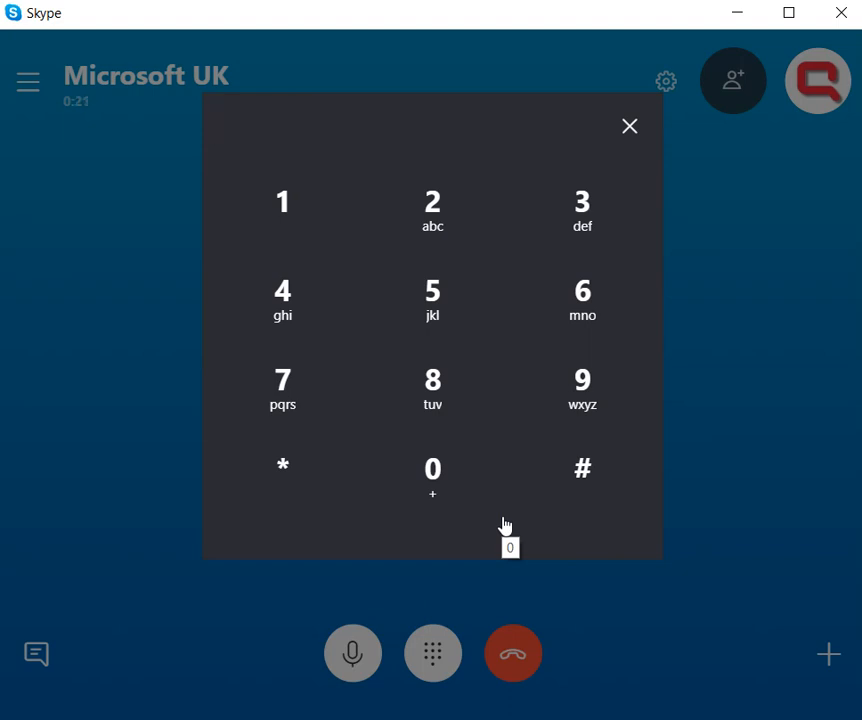
mouse_move(256, 128)
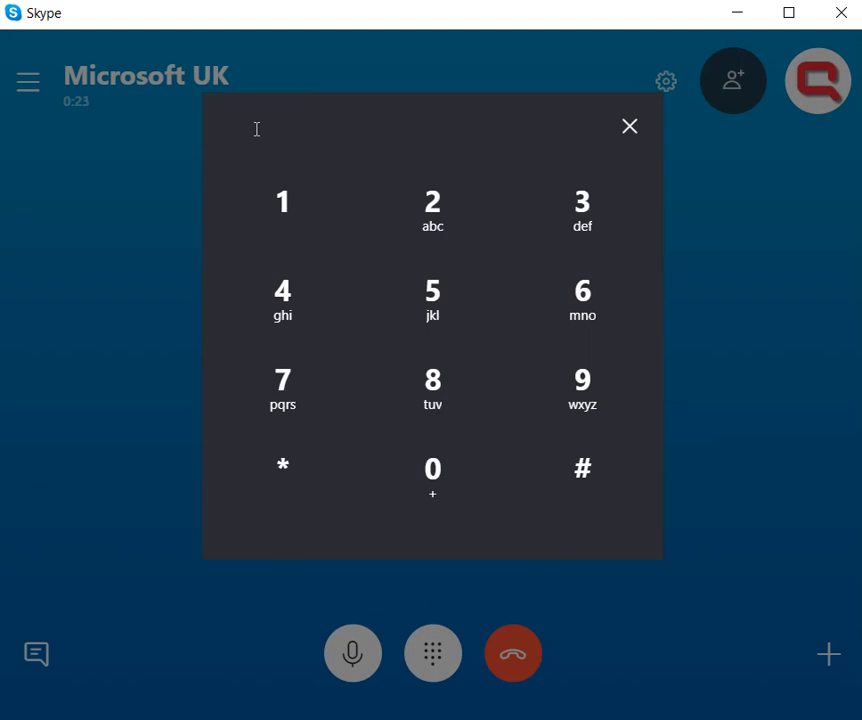
click(432, 210)
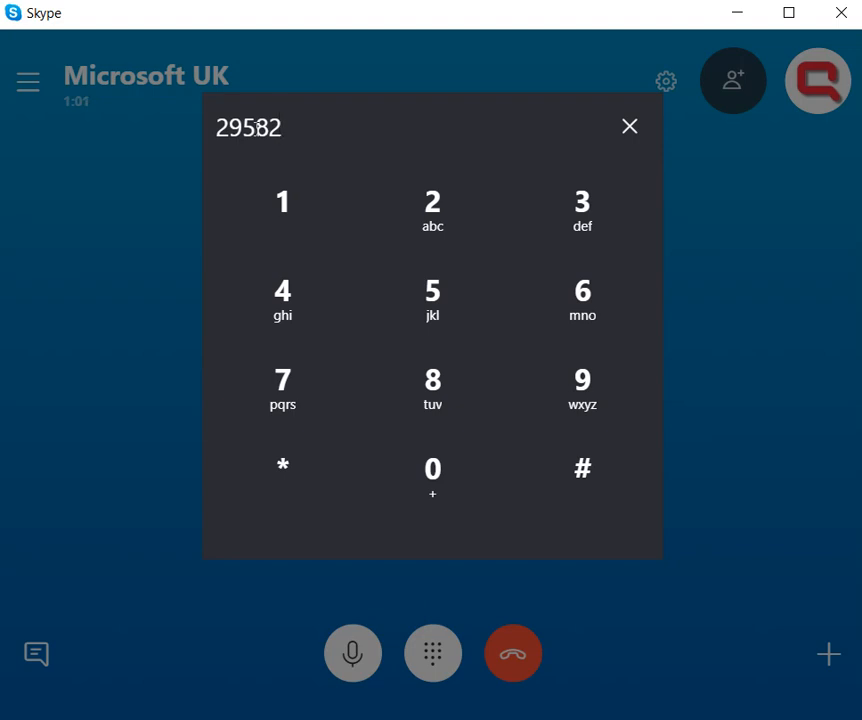
click(282, 200)
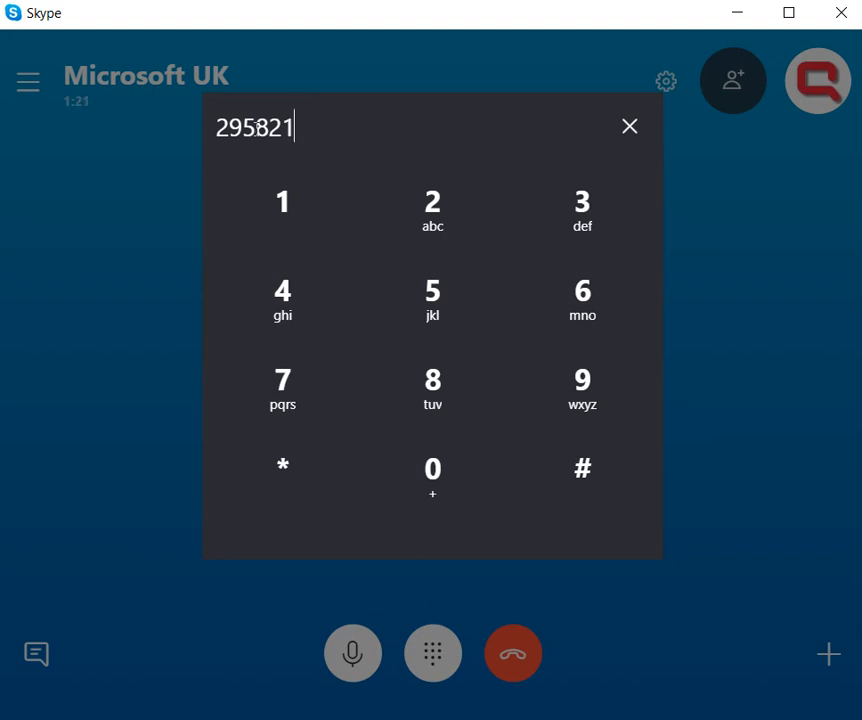
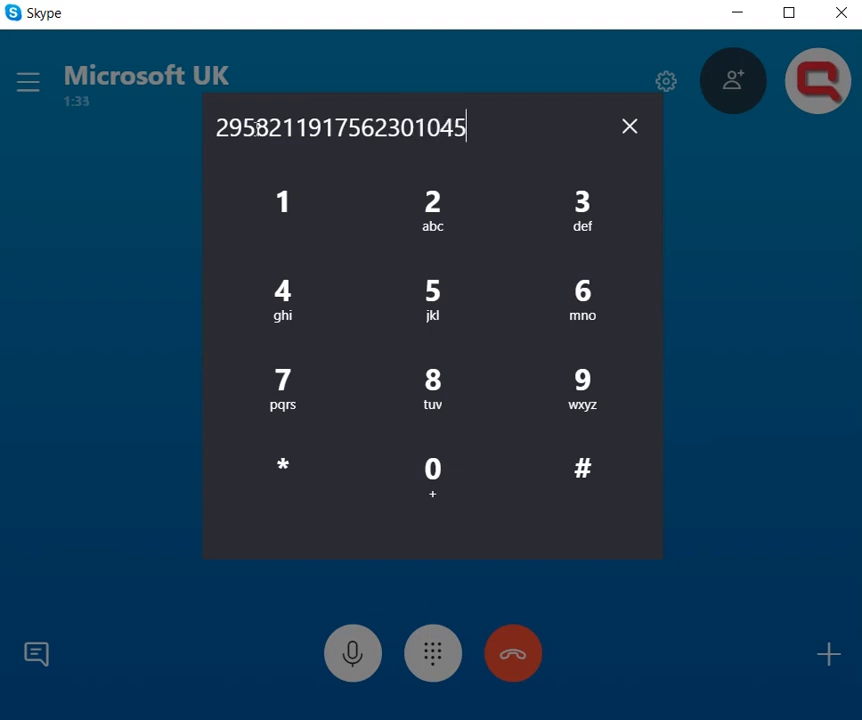
click(284, 300)
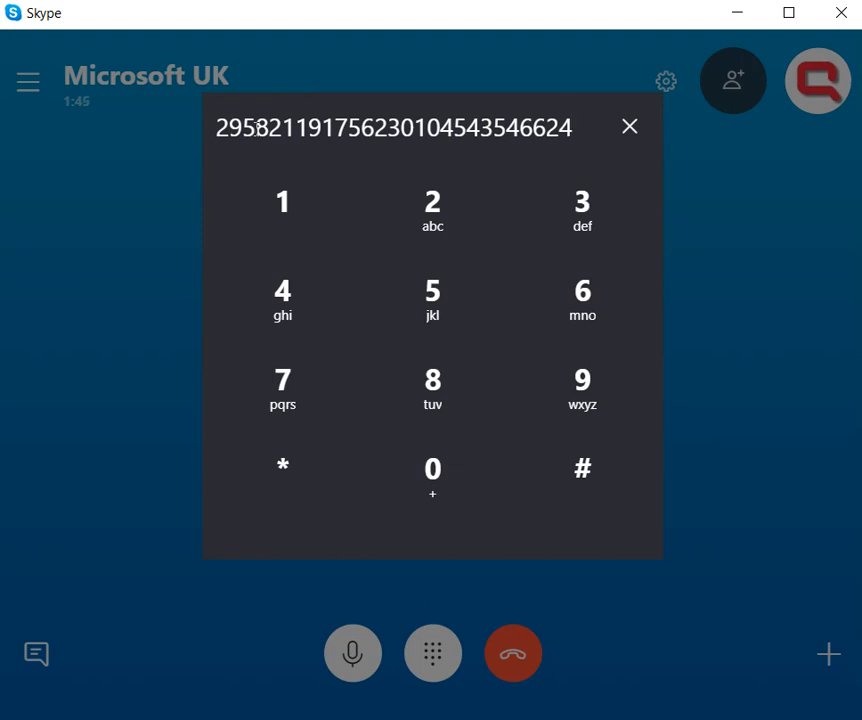
click(432, 468)
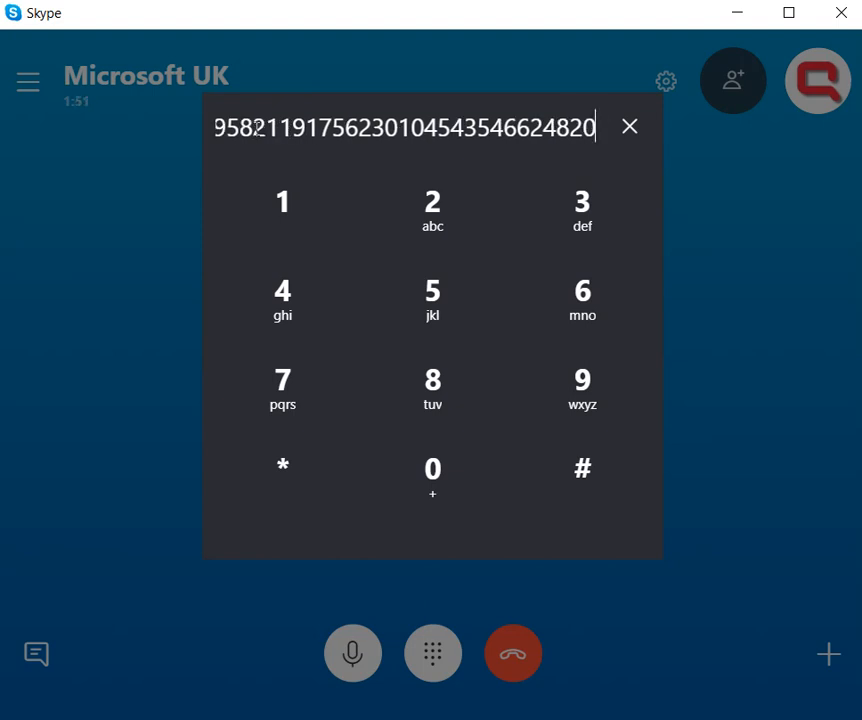
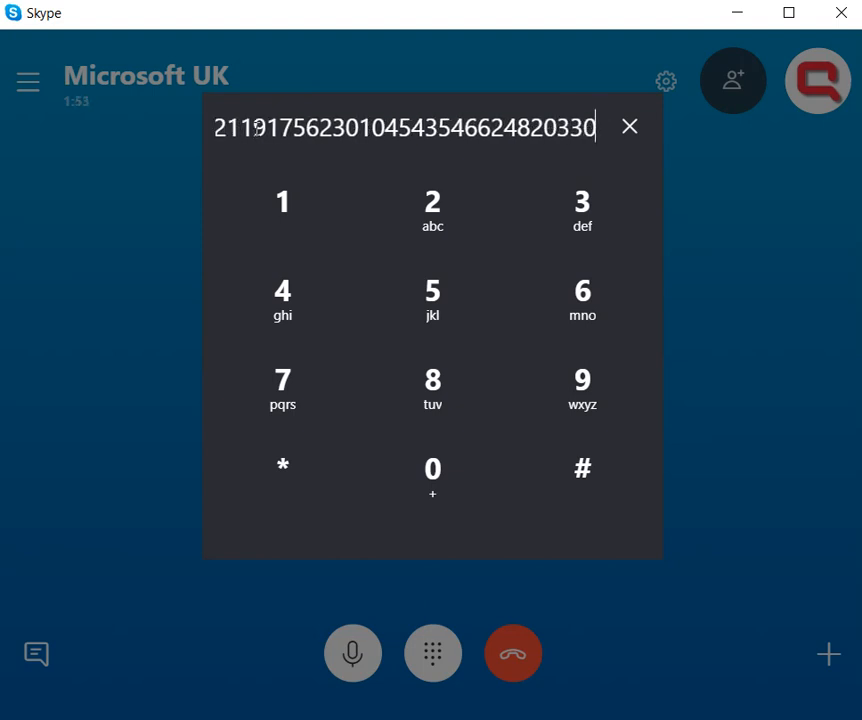
click(432, 468)
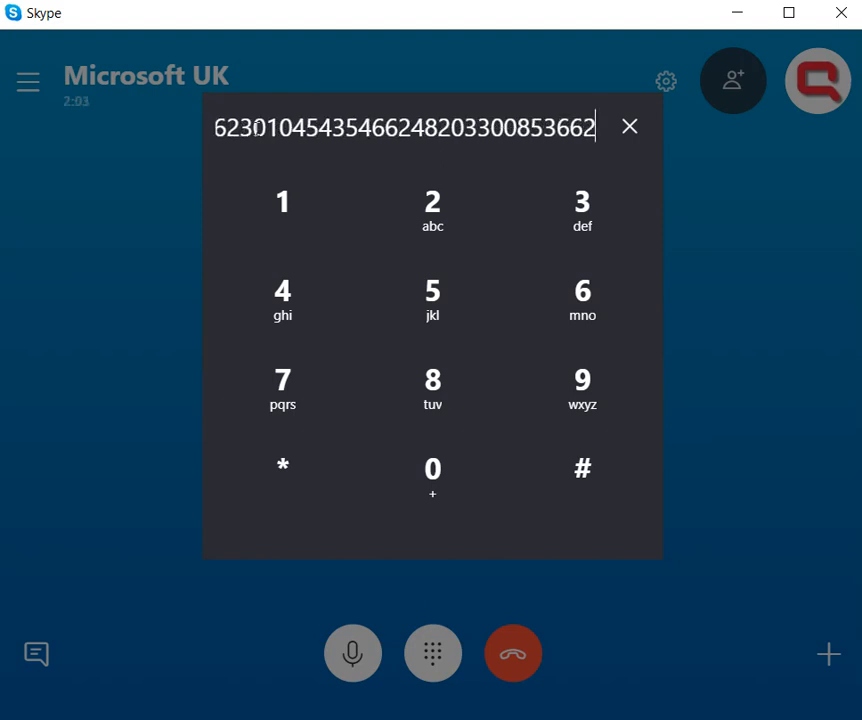
click(282, 200)
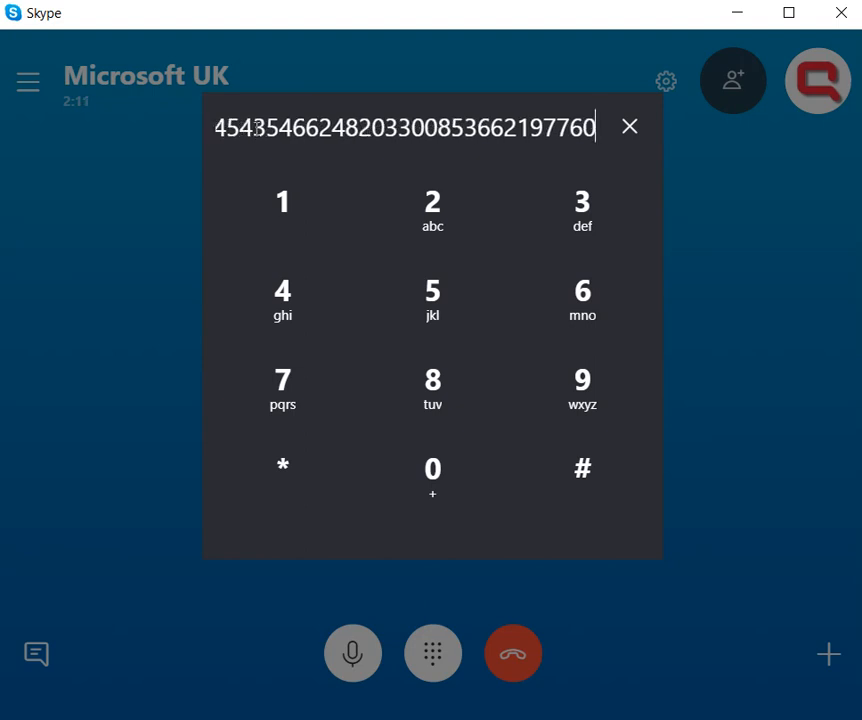
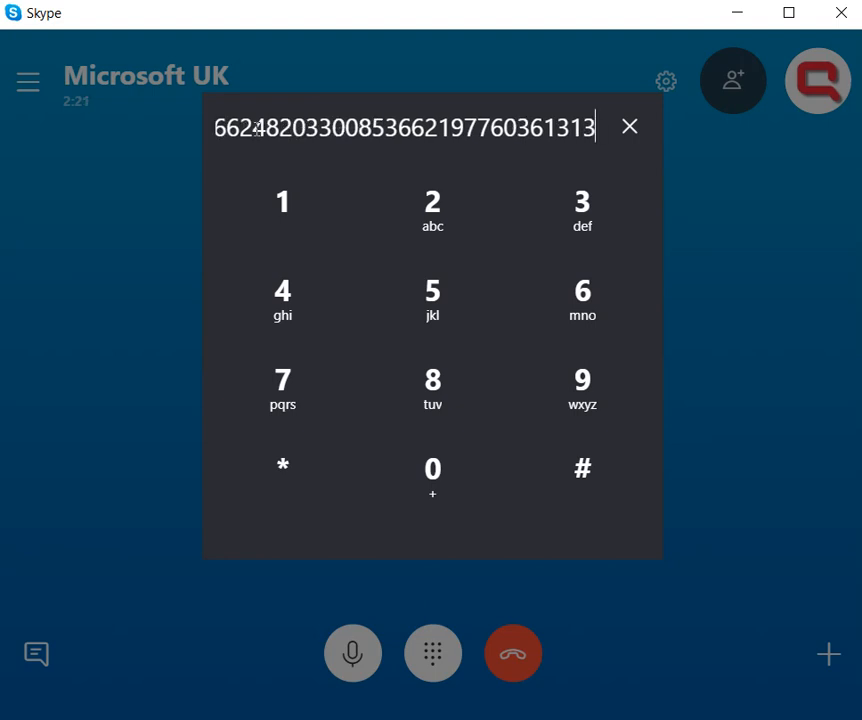
click(582, 300)
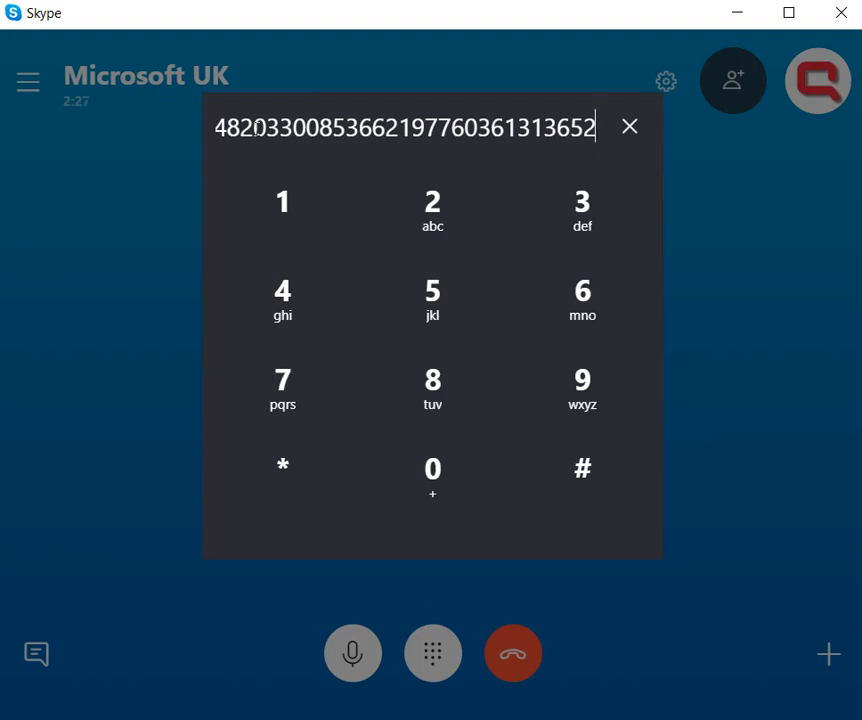
click(282, 300)
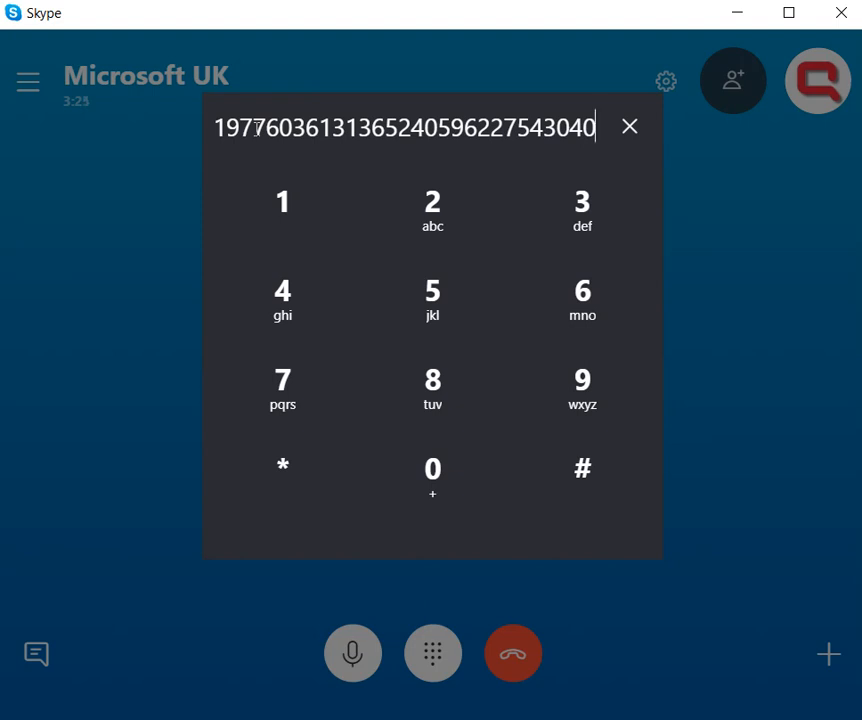
click(432, 200)
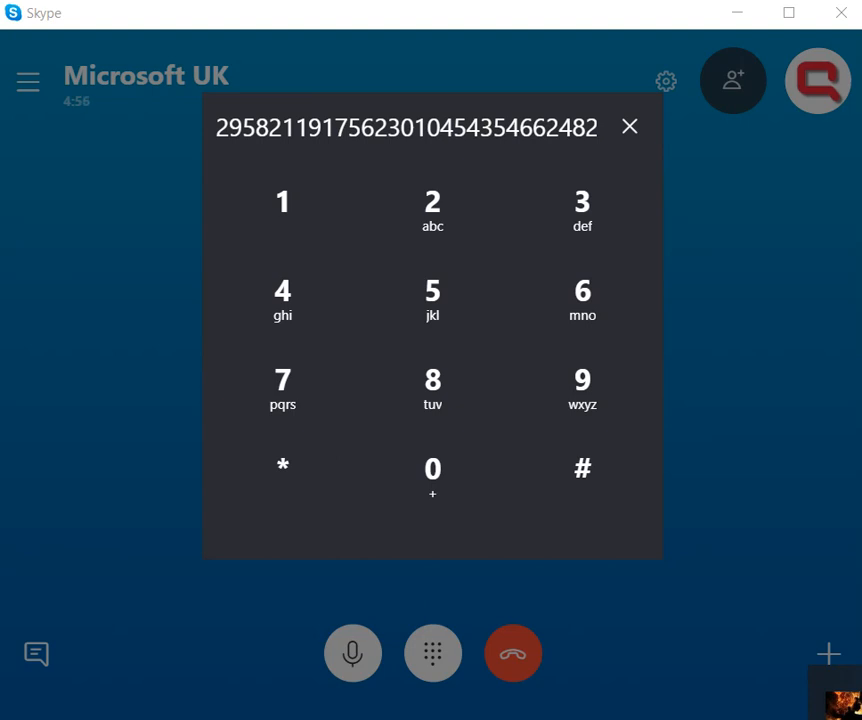
mouse_move(192, 400)
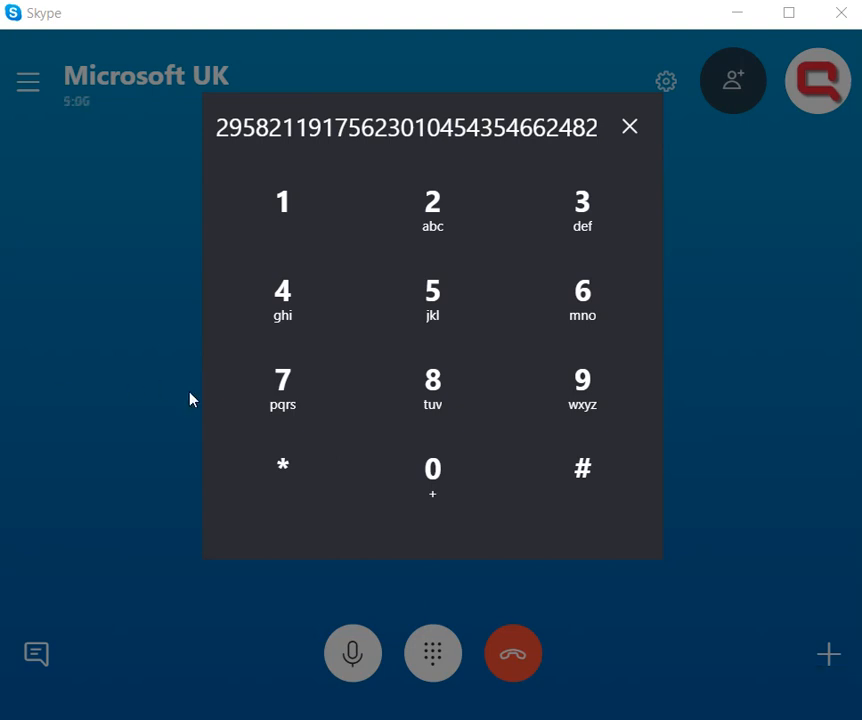